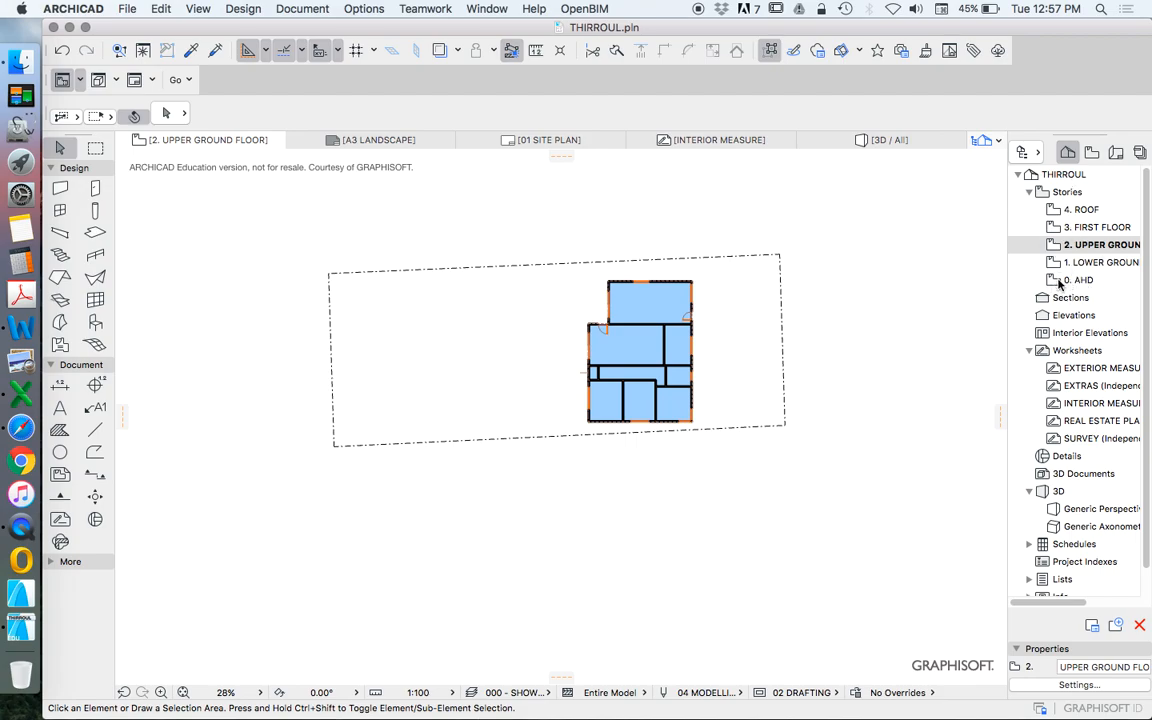
# Step: Open the 0. AHD story floor plan from the Navigator's Project Map
pyautogui.doubleClick(1080, 280)
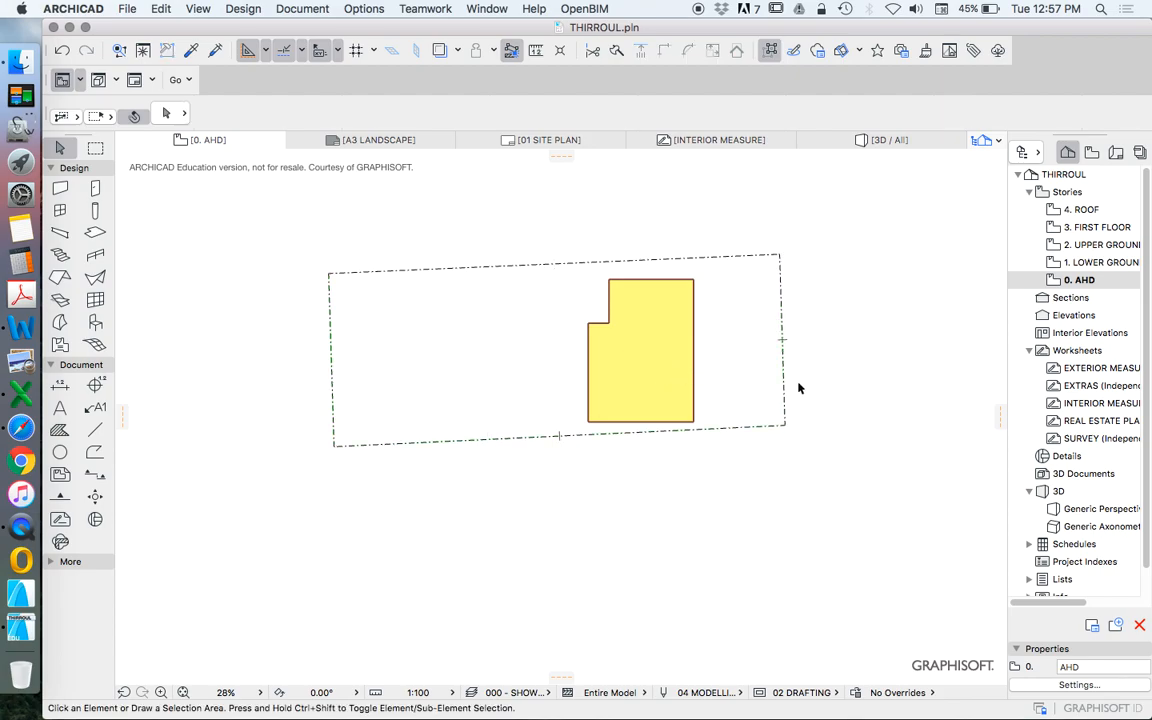
pyautogui.moveTo(290, 528)
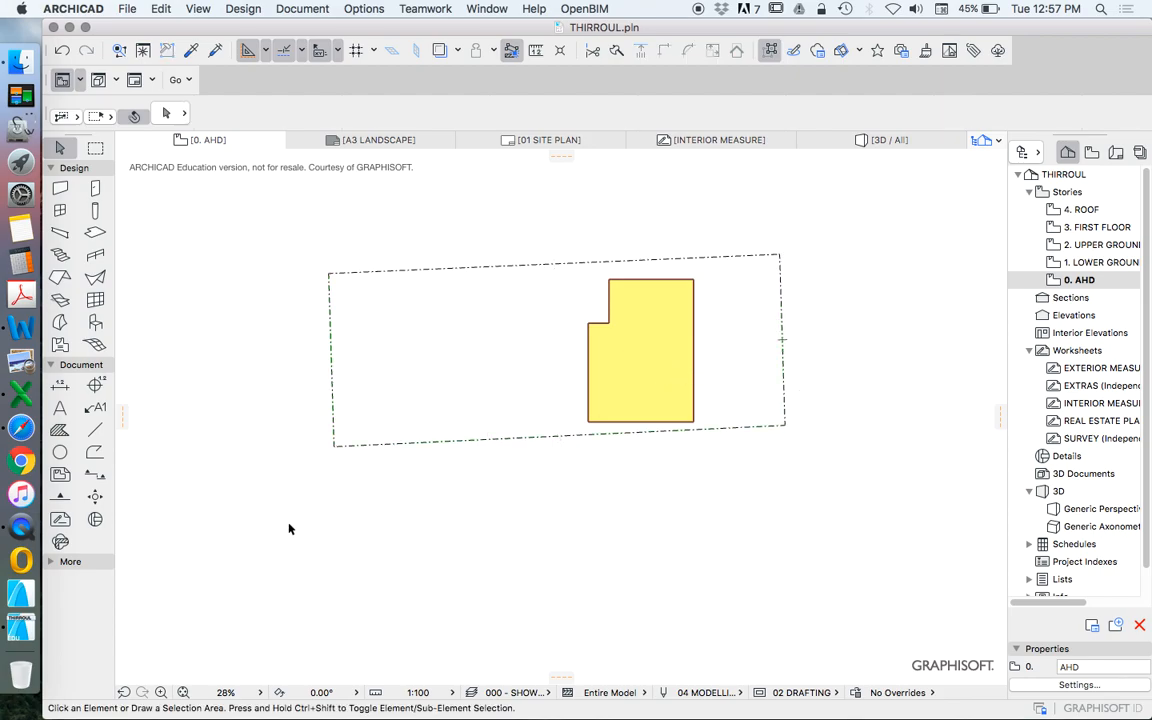
pyautogui.moveTo(94, 344)
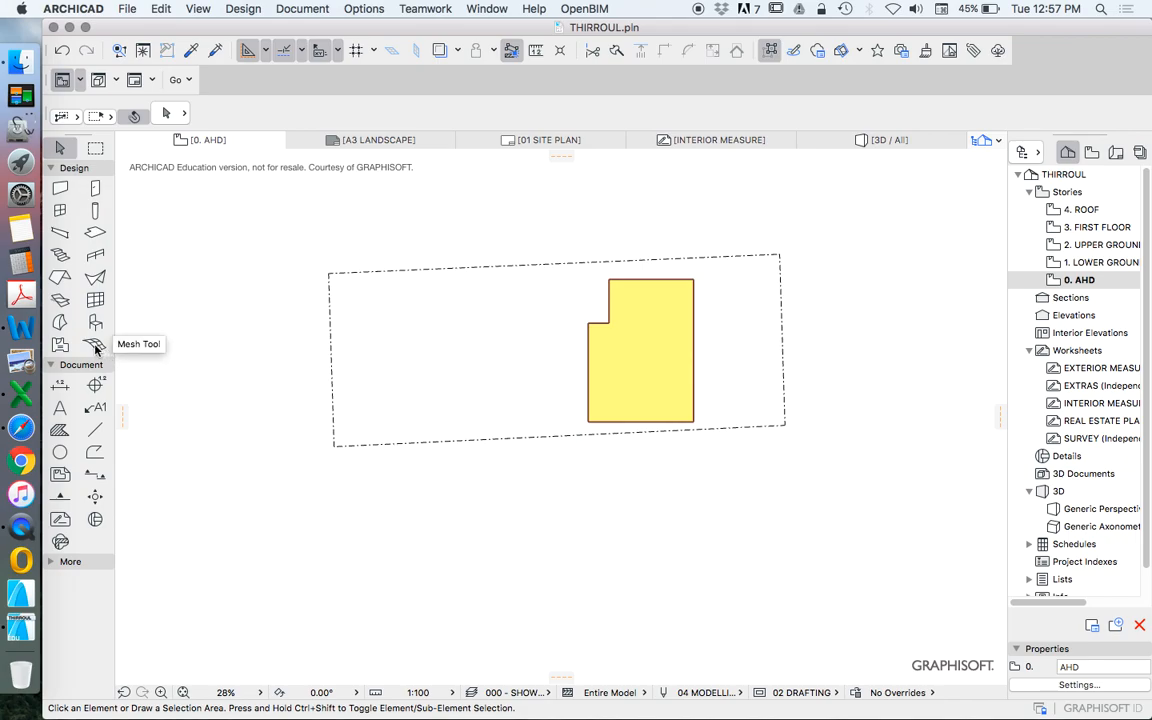
# Step: Activate the Mesh tool and bring up its default settings for a 1000-thick Earth mesh
pyautogui.click(94, 344)
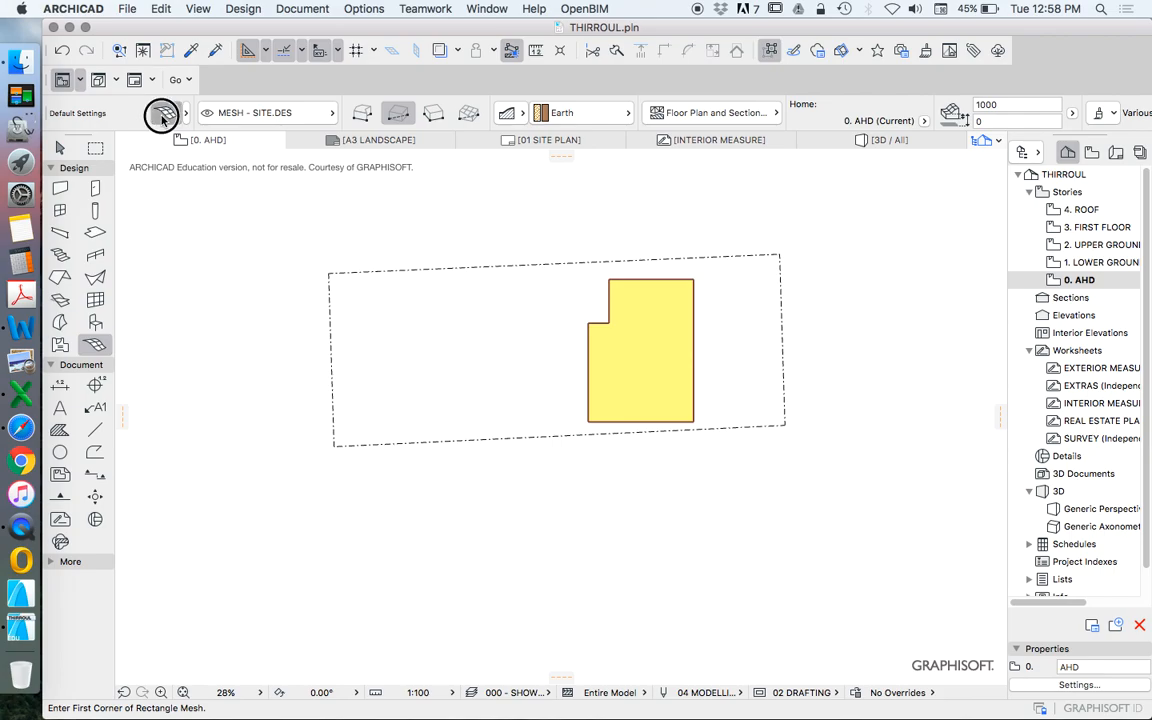
pyautogui.doubleClick(162, 112)
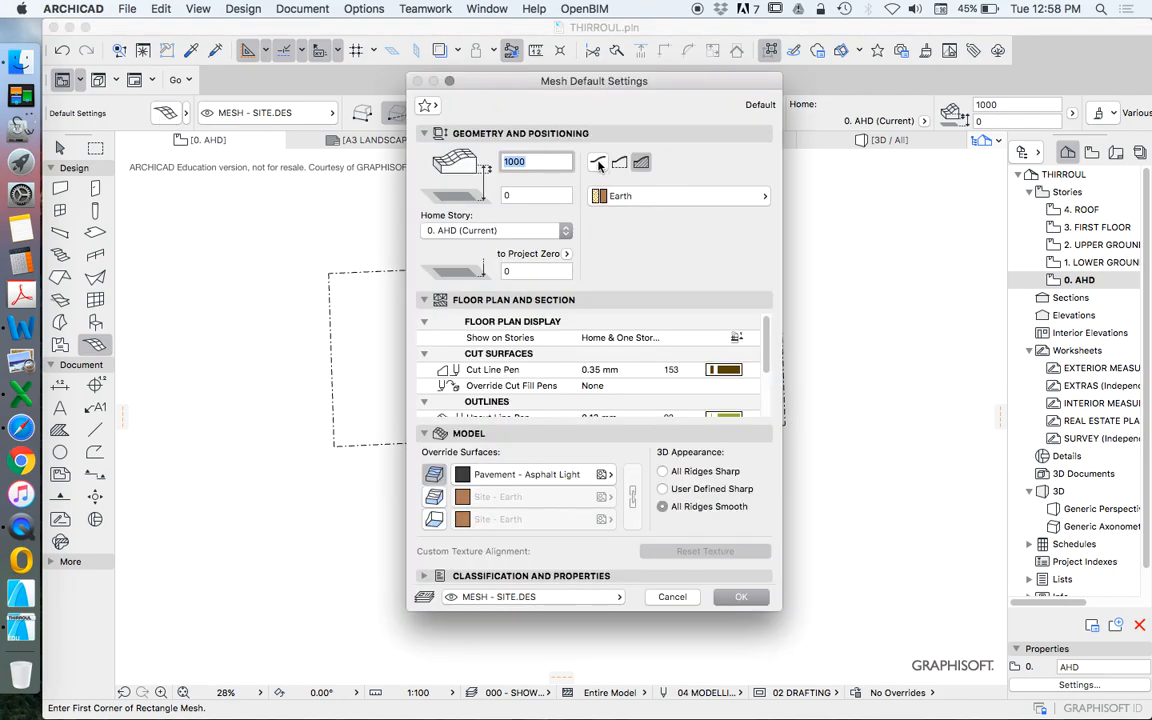
pyautogui.moveTo(598, 162)
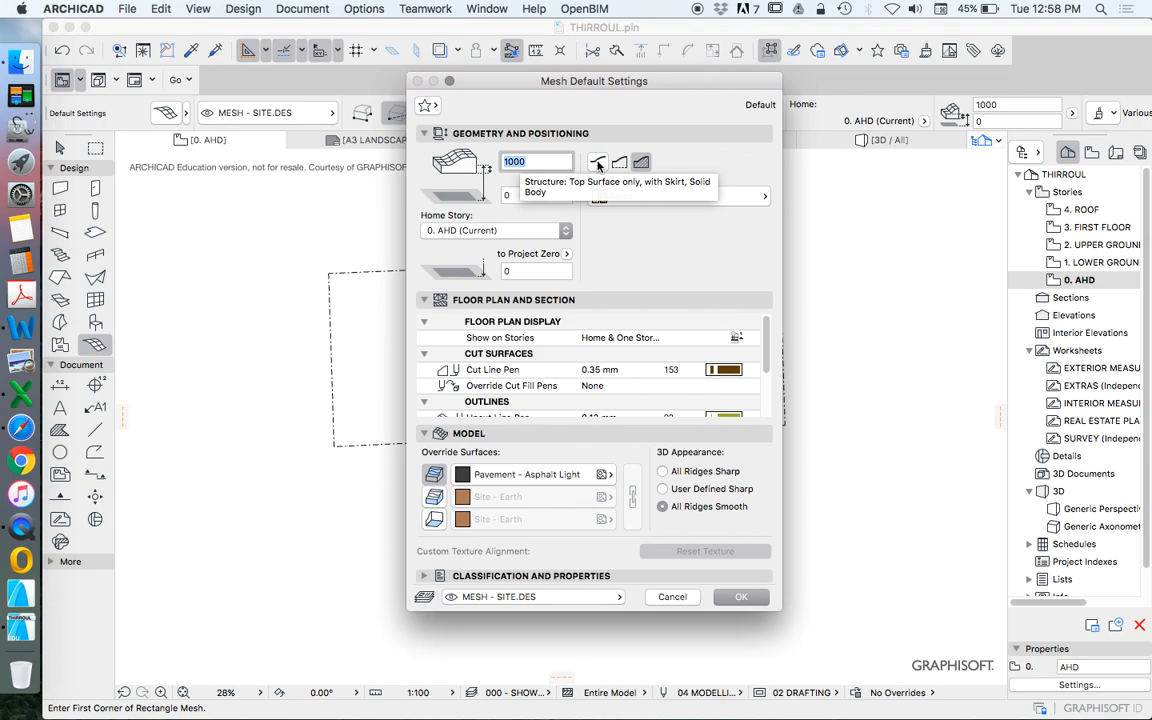
pyautogui.moveTo(600, 164)
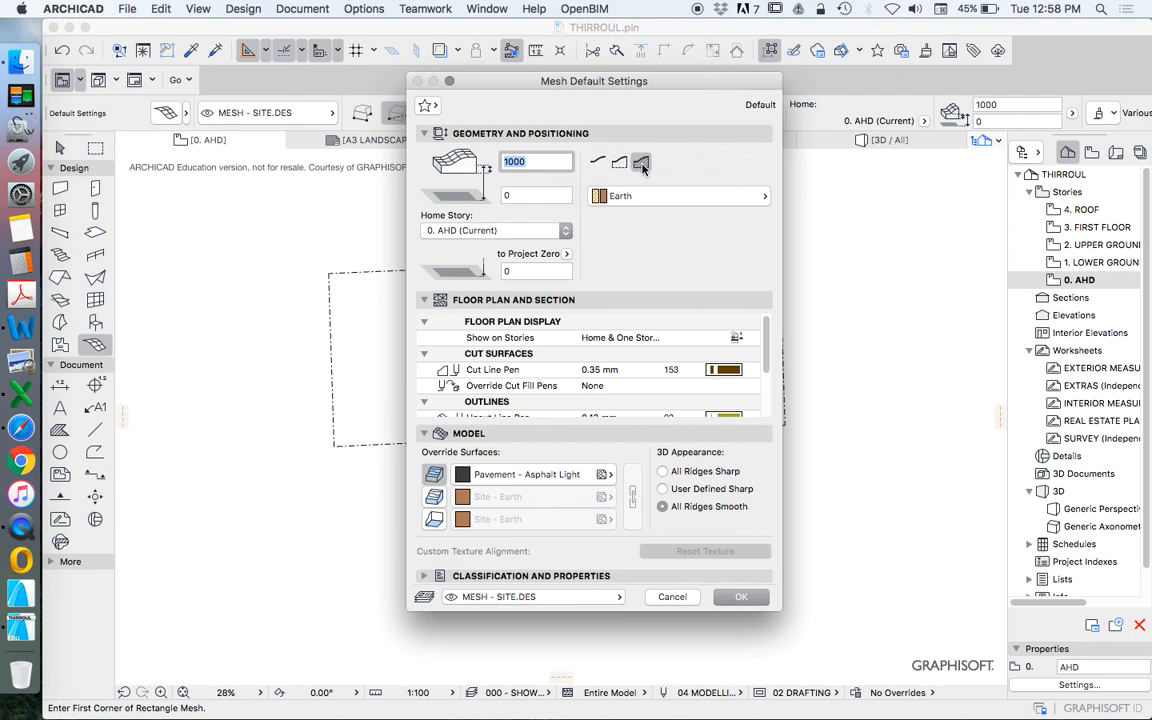
pyautogui.moveTo(644, 170)
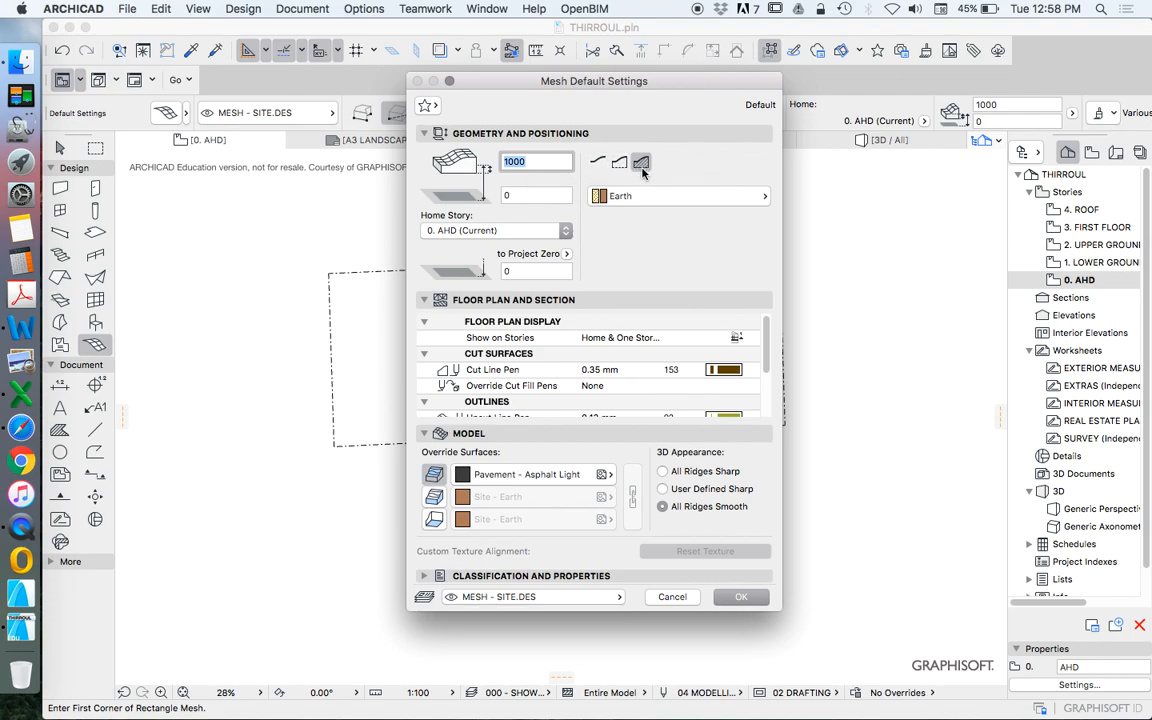
pyautogui.moveTo(640, 164)
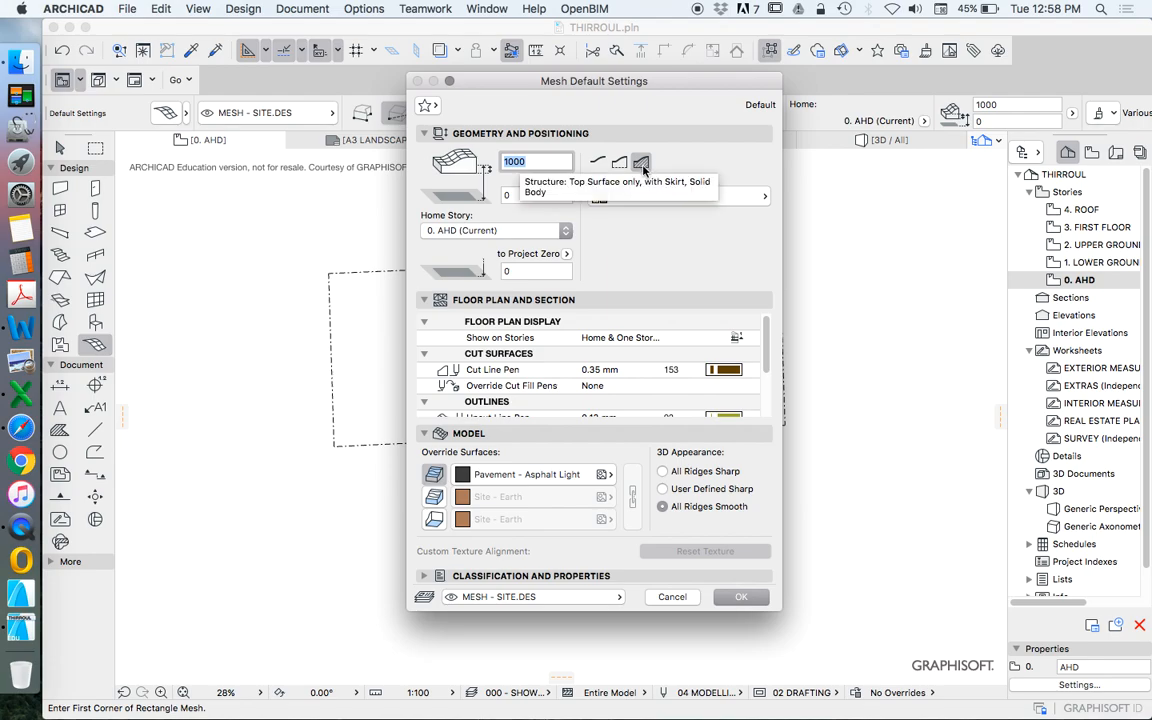
pyautogui.moveTo(730, 160)
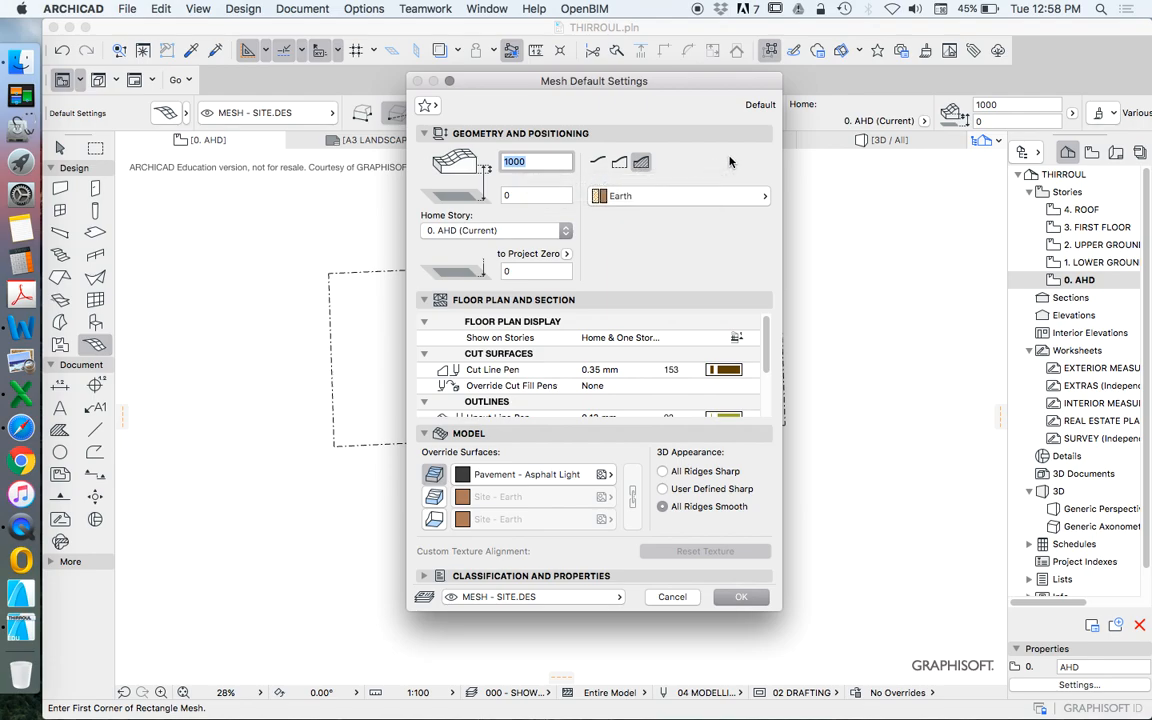
pyautogui.moveTo(748, 180)
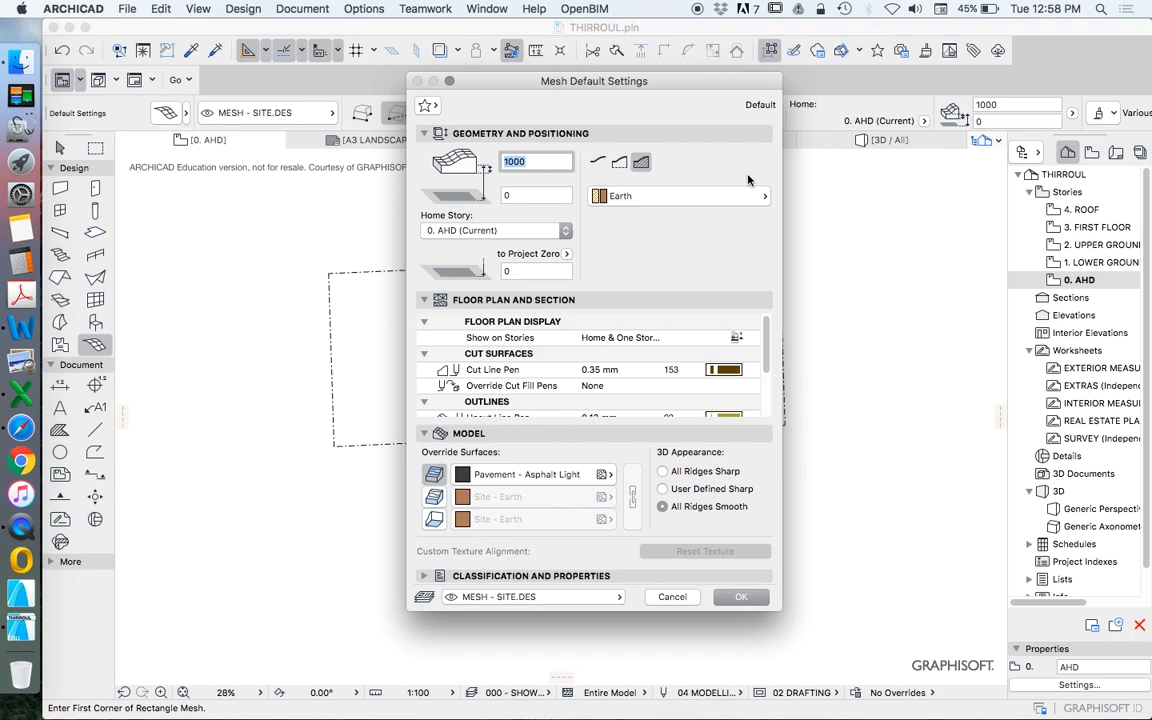
pyautogui.moveTo(708, 152)
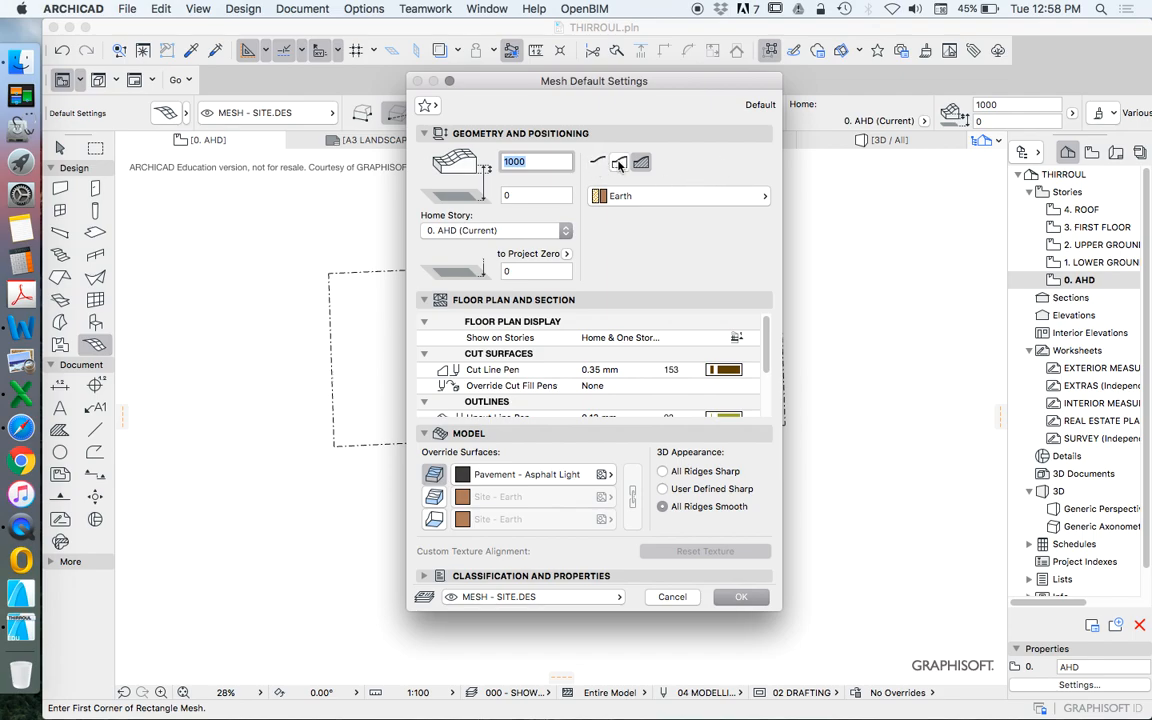
pyautogui.moveTo(640, 162)
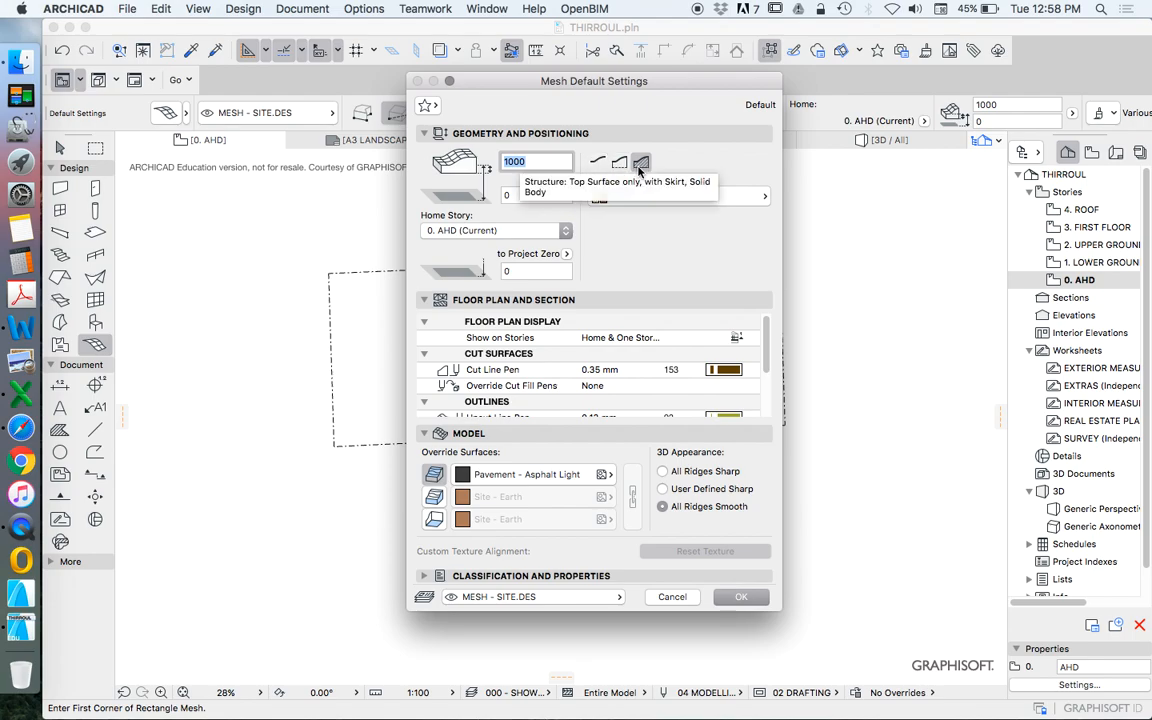
pyautogui.moveTo(710, 168)
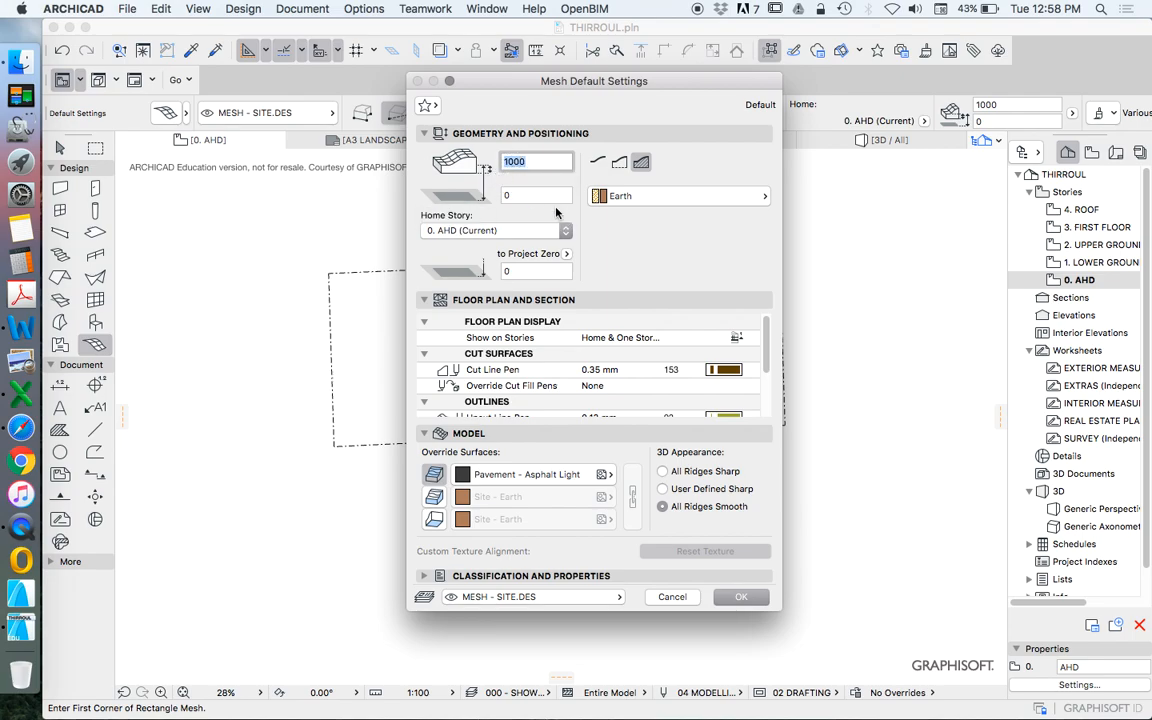
pyautogui.moveTo(536, 160)
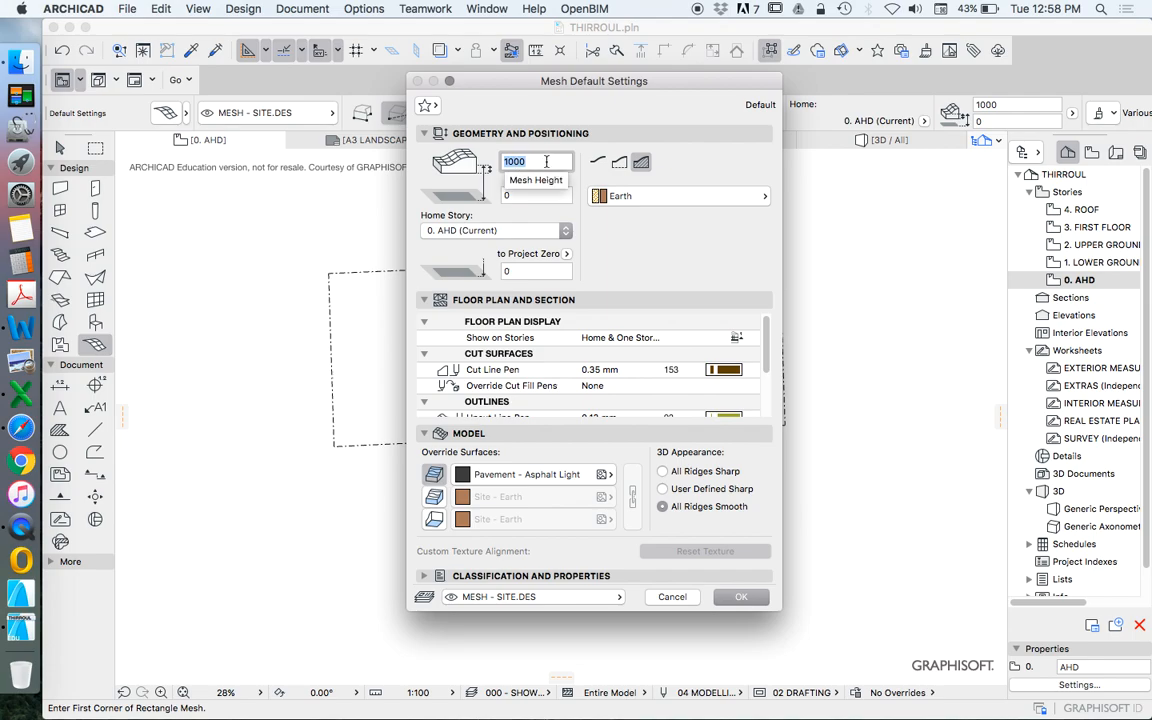
pyautogui.moveTo(678, 196)
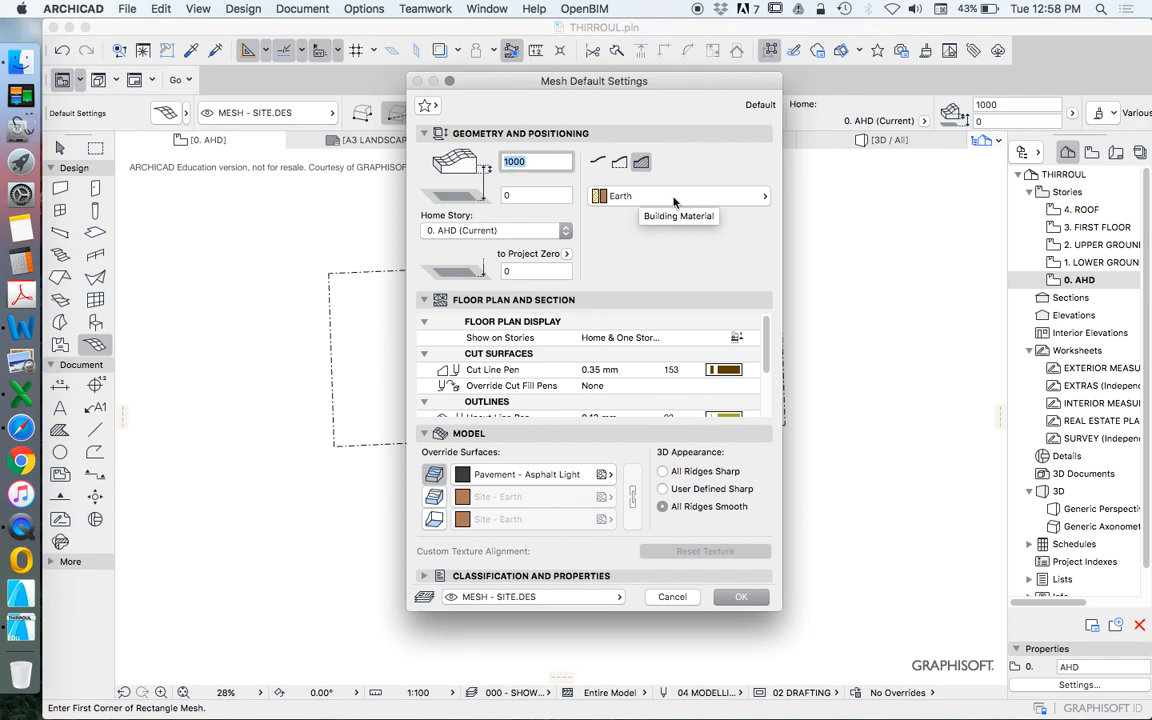
pyautogui.moveTo(598, 200)
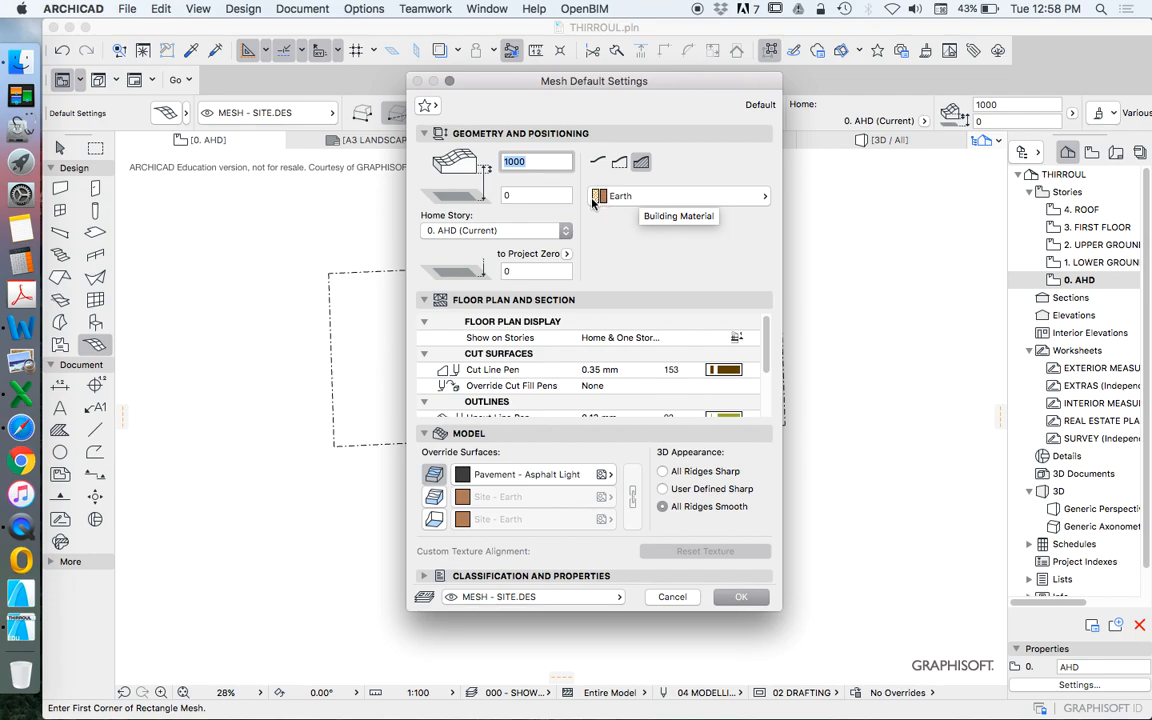
pyautogui.moveTo(596, 206)
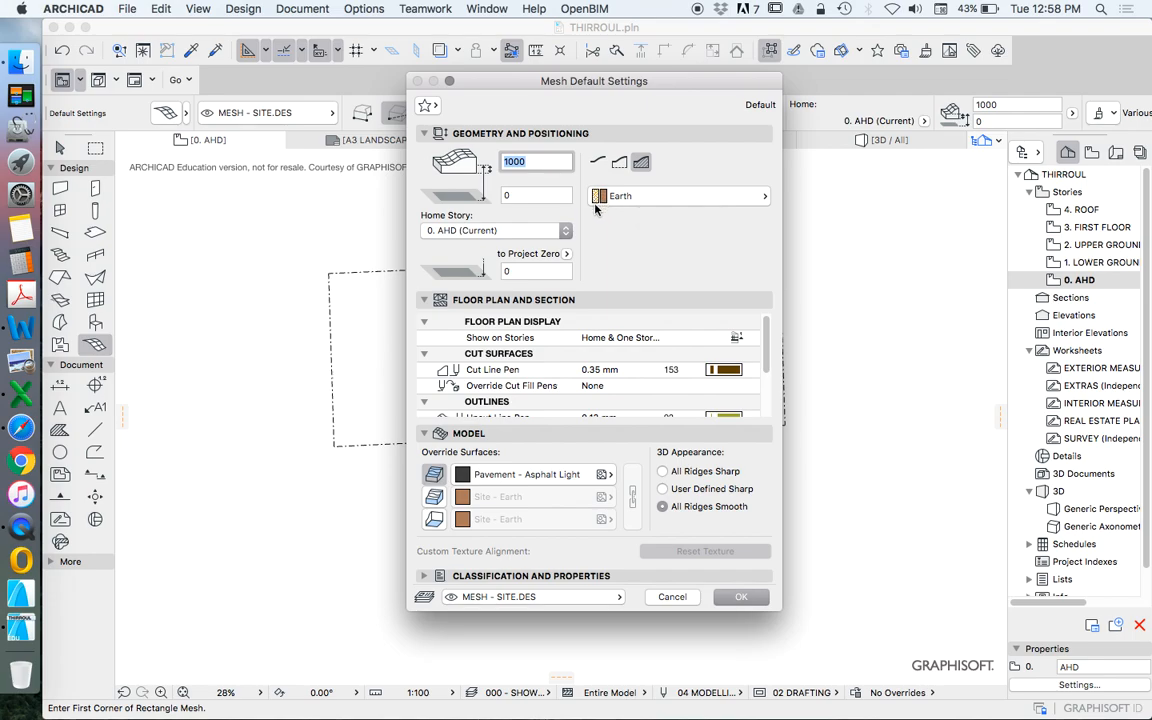
pyautogui.moveTo(576, 198)
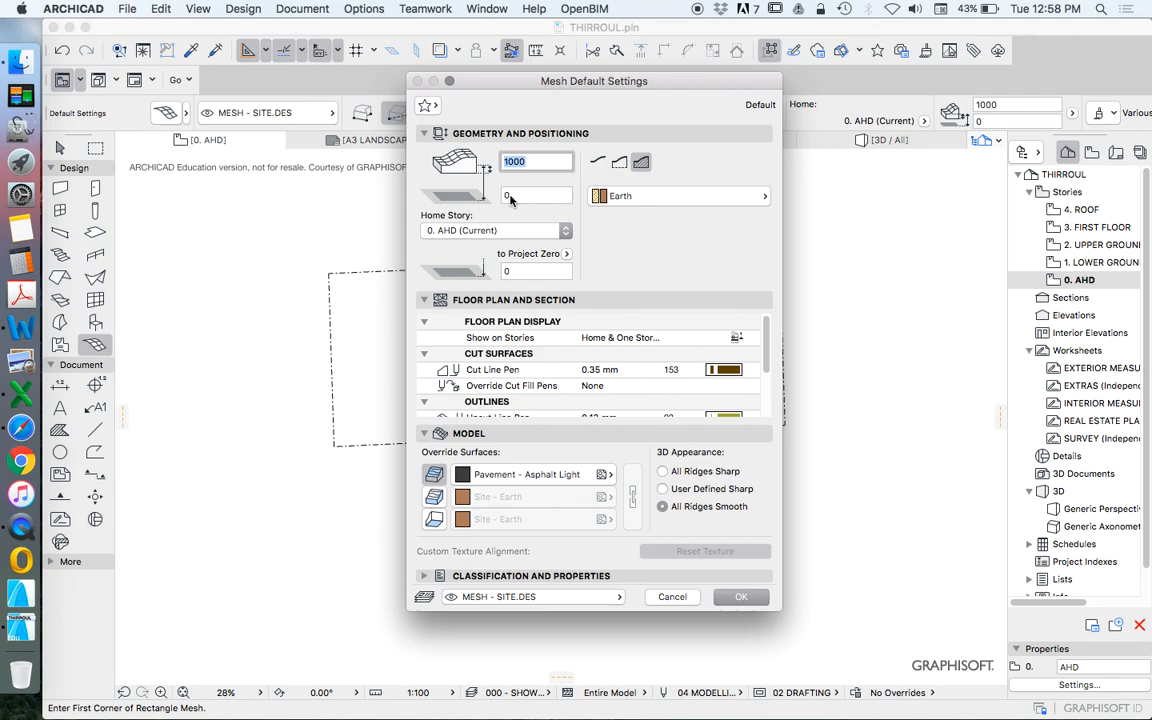
pyautogui.moveTo(510, 198)
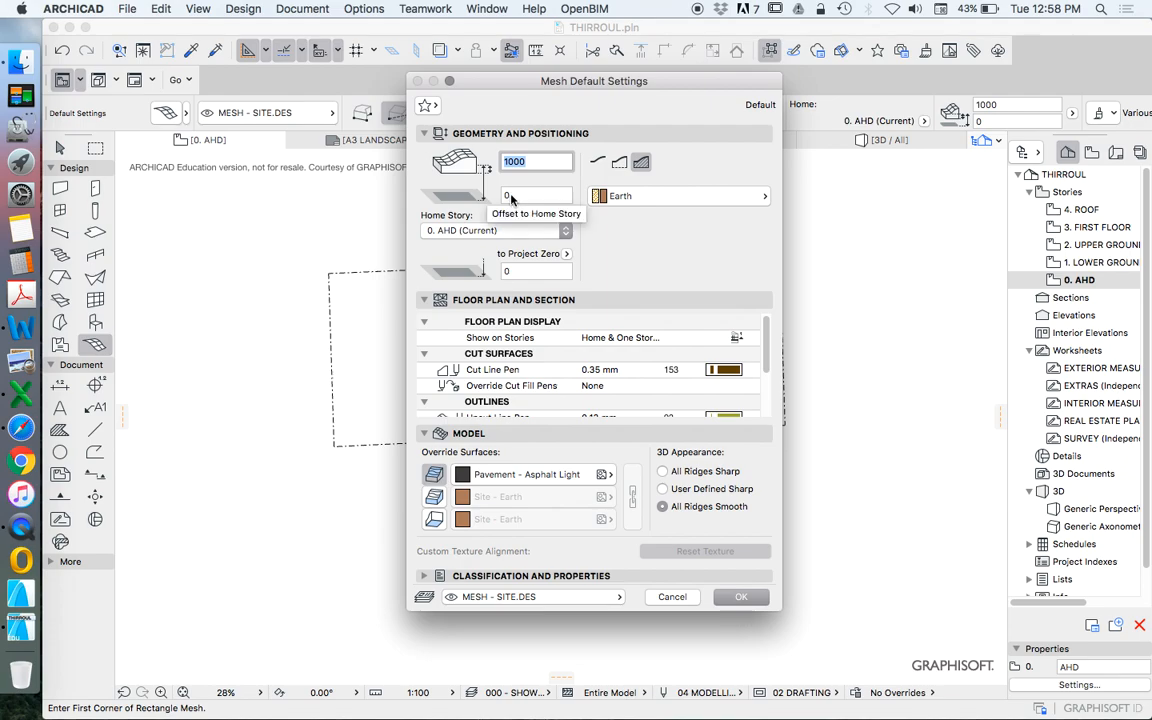
pyautogui.moveTo(710, 366)
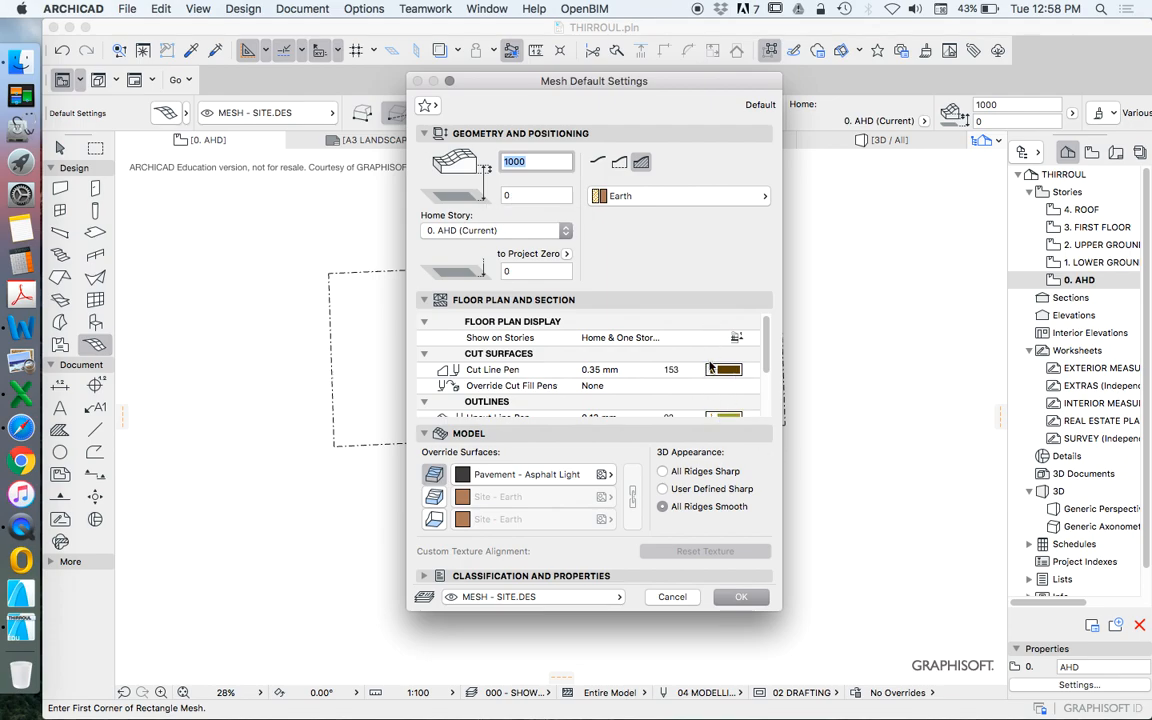
pyautogui.moveTo(464, 538)
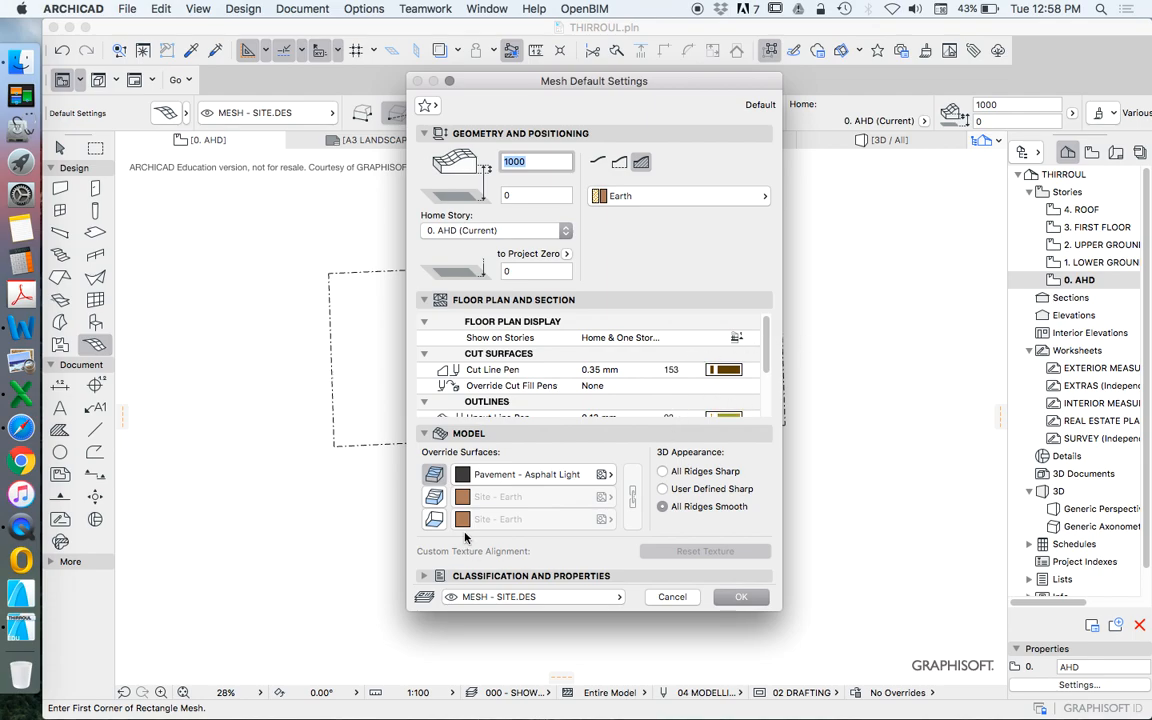
pyautogui.moveTo(688, 620)
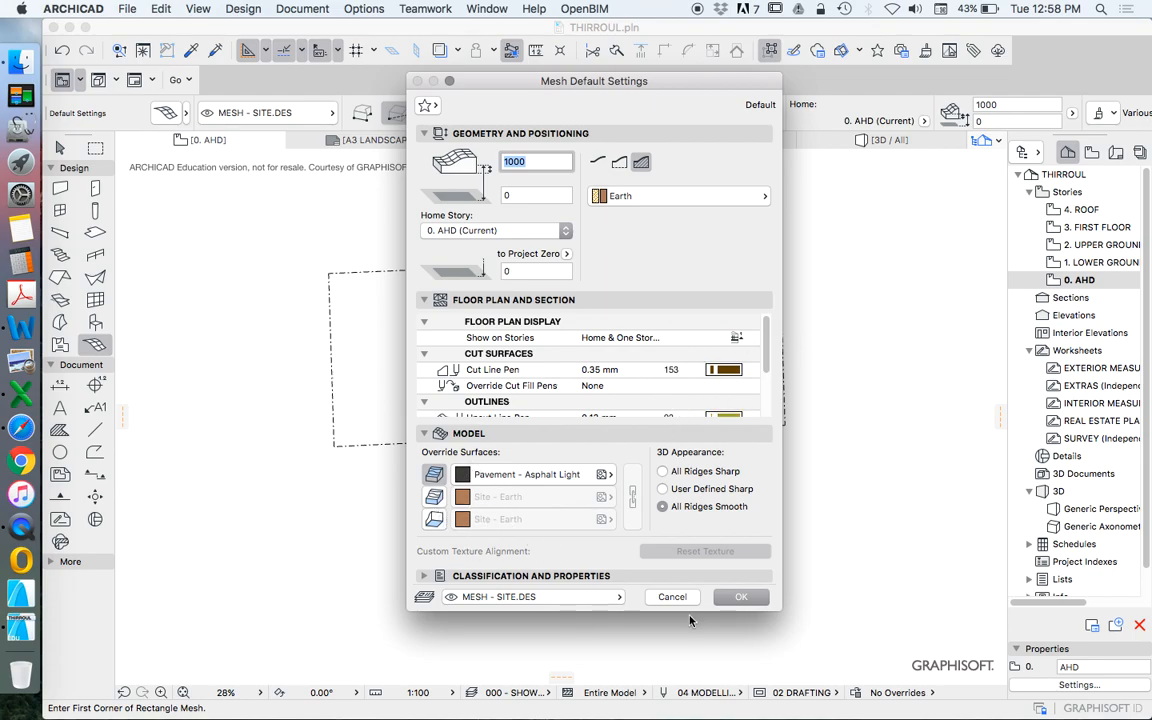
# Step: Accept the mesh defaults and outline the mesh along the site boundary
pyautogui.click(740, 596)
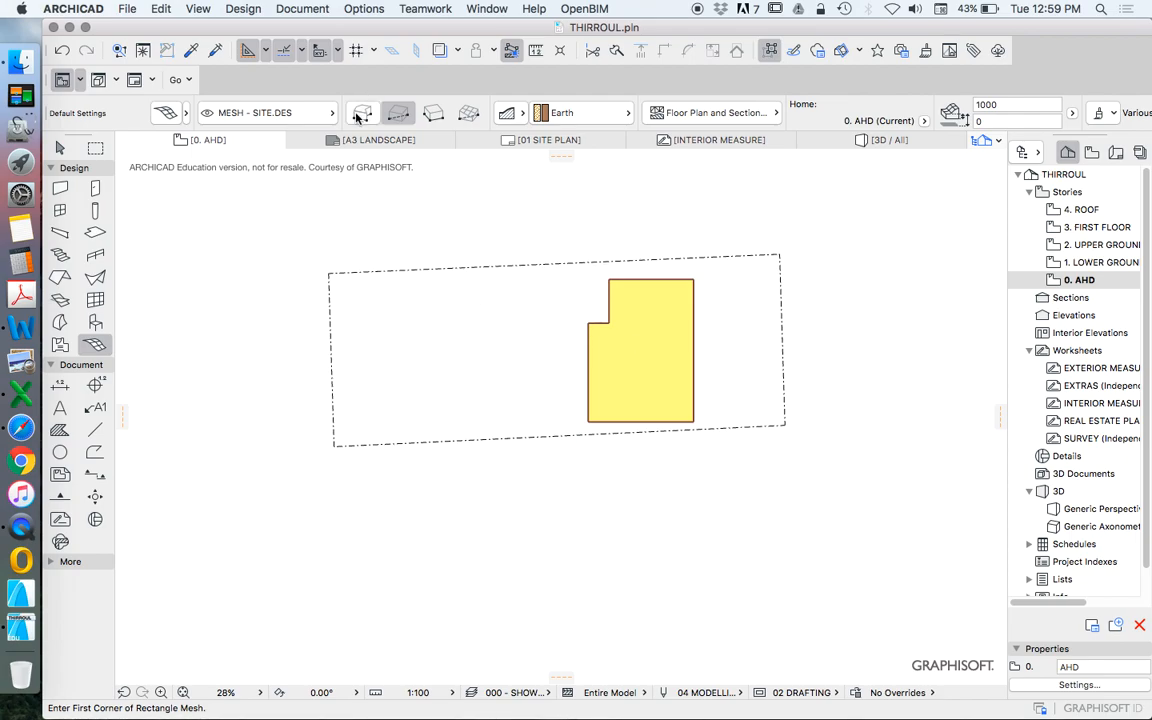
pyautogui.moveTo(396, 112)
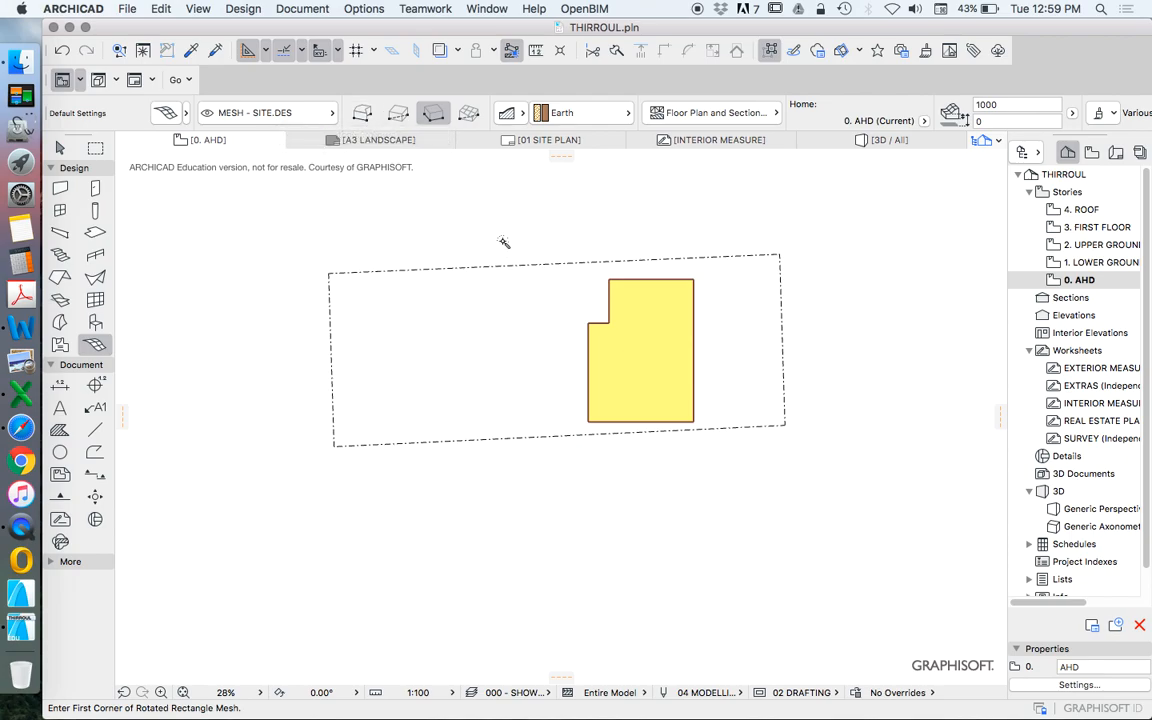
pyautogui.click(504, 266)
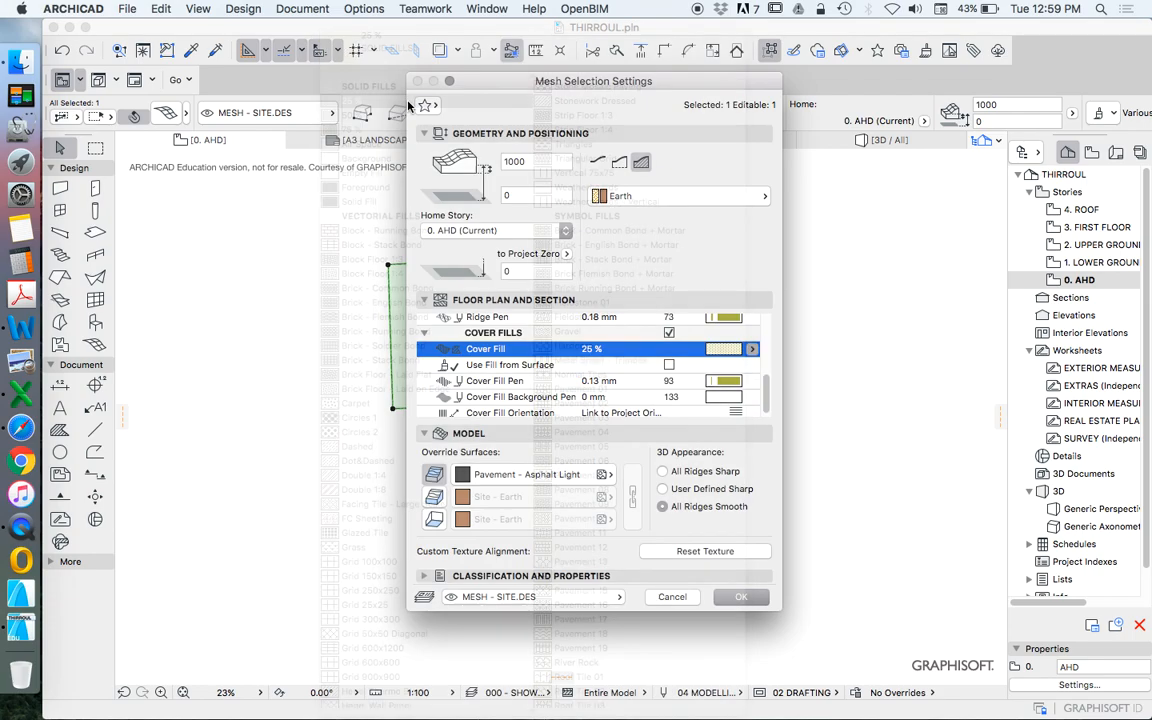
# Step: Set the cover fill pen to green and the cover fill background pen to Transparent
pyautogui.click(724, 380)
pyautogui.write('4')
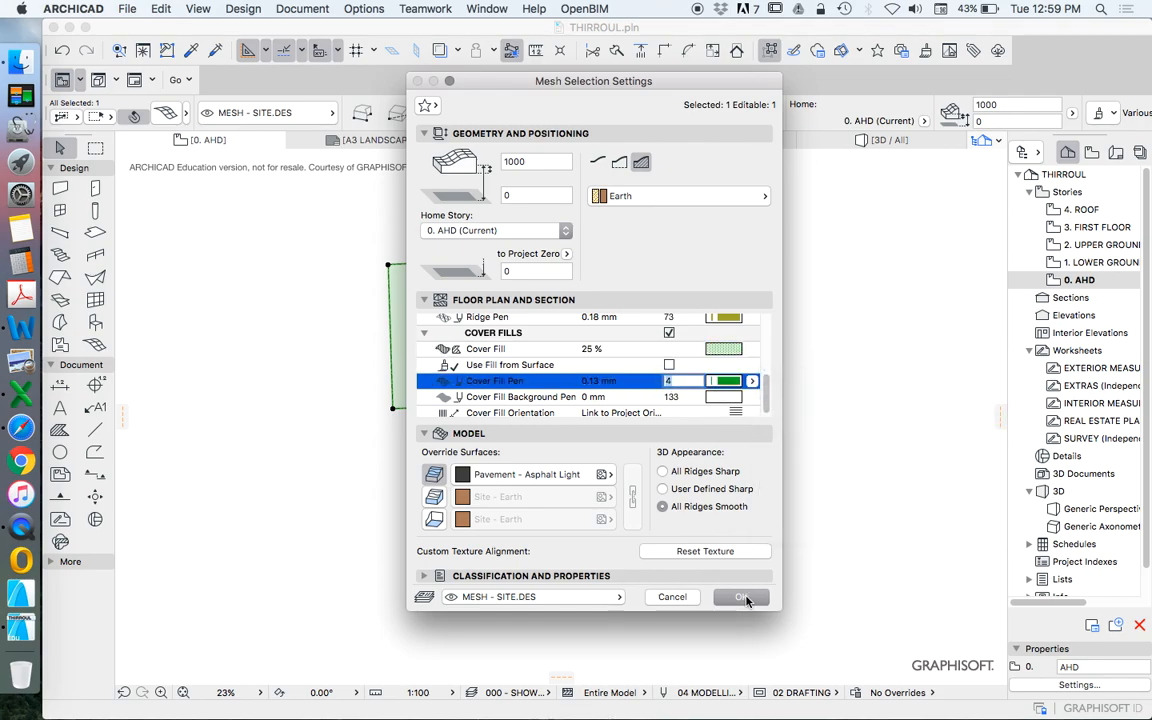
pyautogui.click(724, 396)
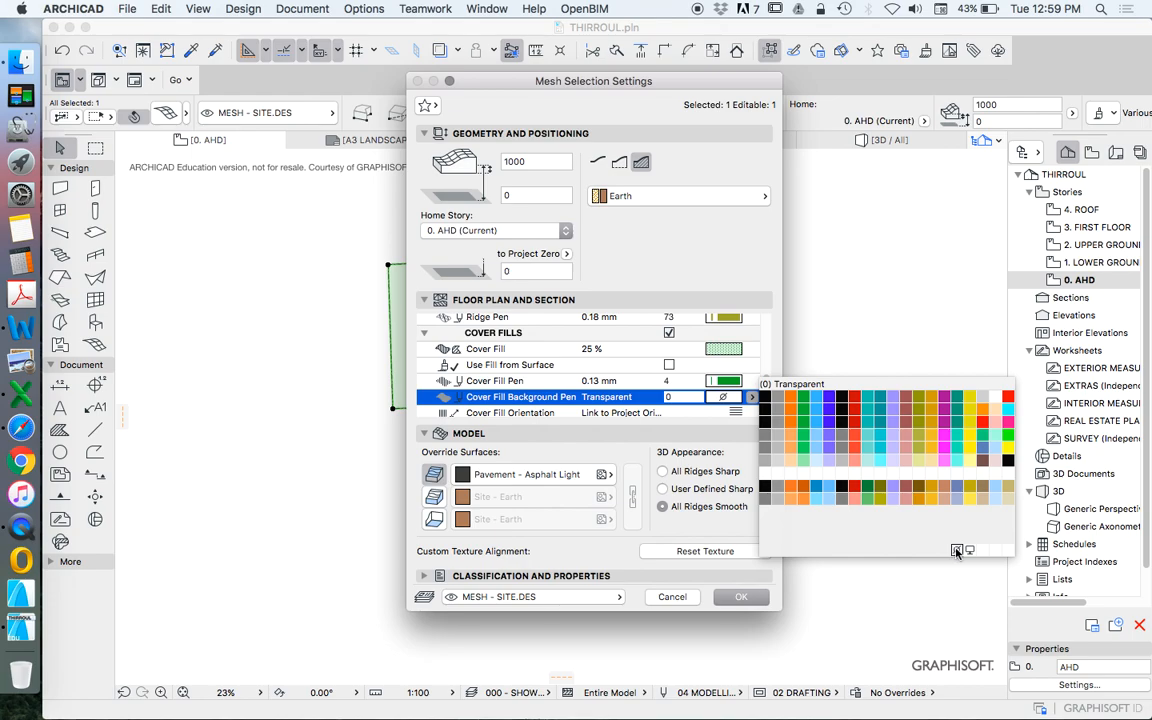
pyautogui.click(740, 596)
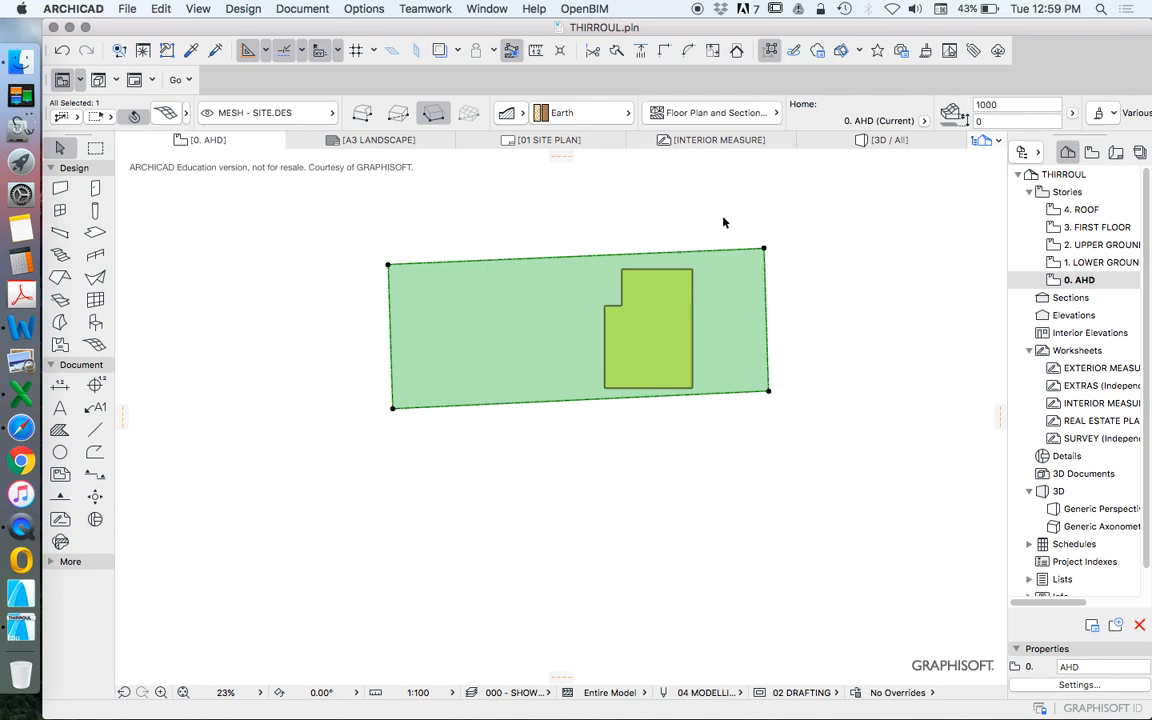
pyautogui.click(766, 204)
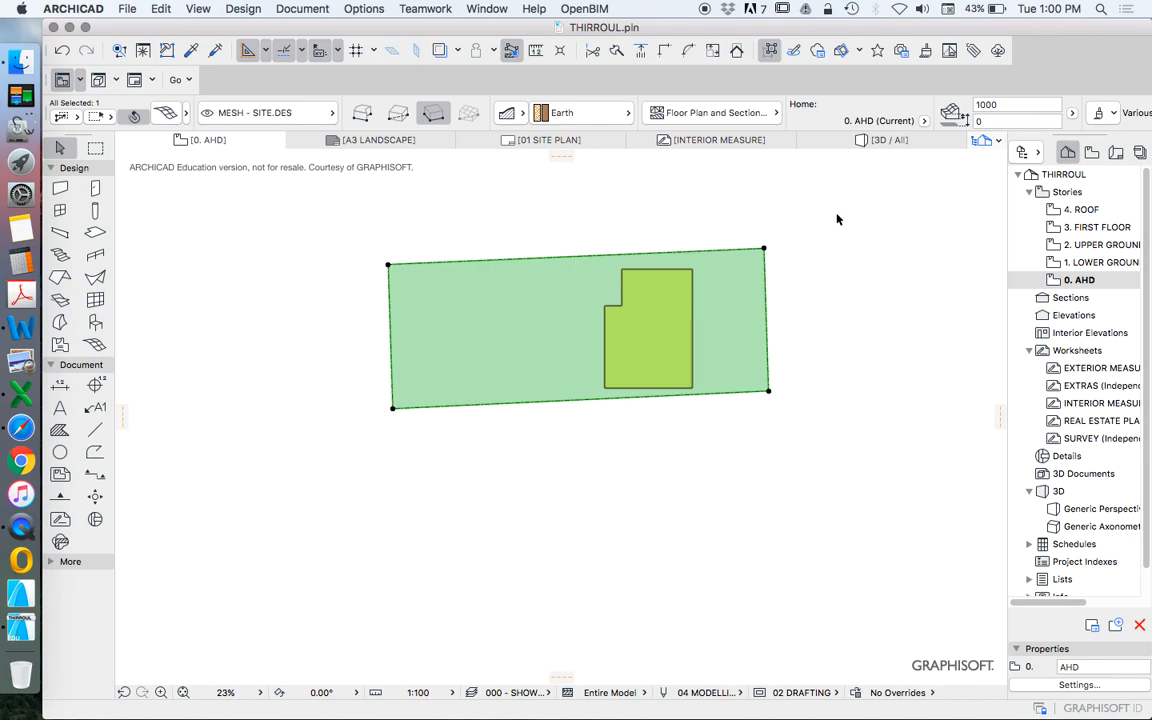
pyautogui.moveTo(796, 214)
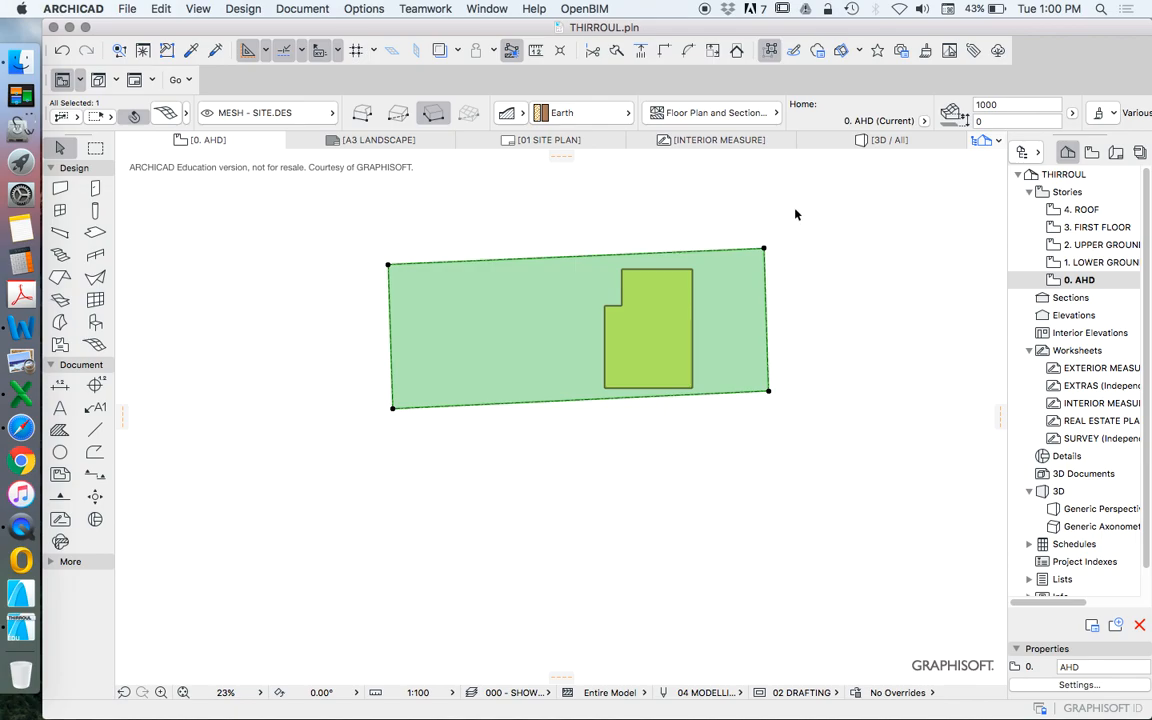
pyautogui.click(816, 220)
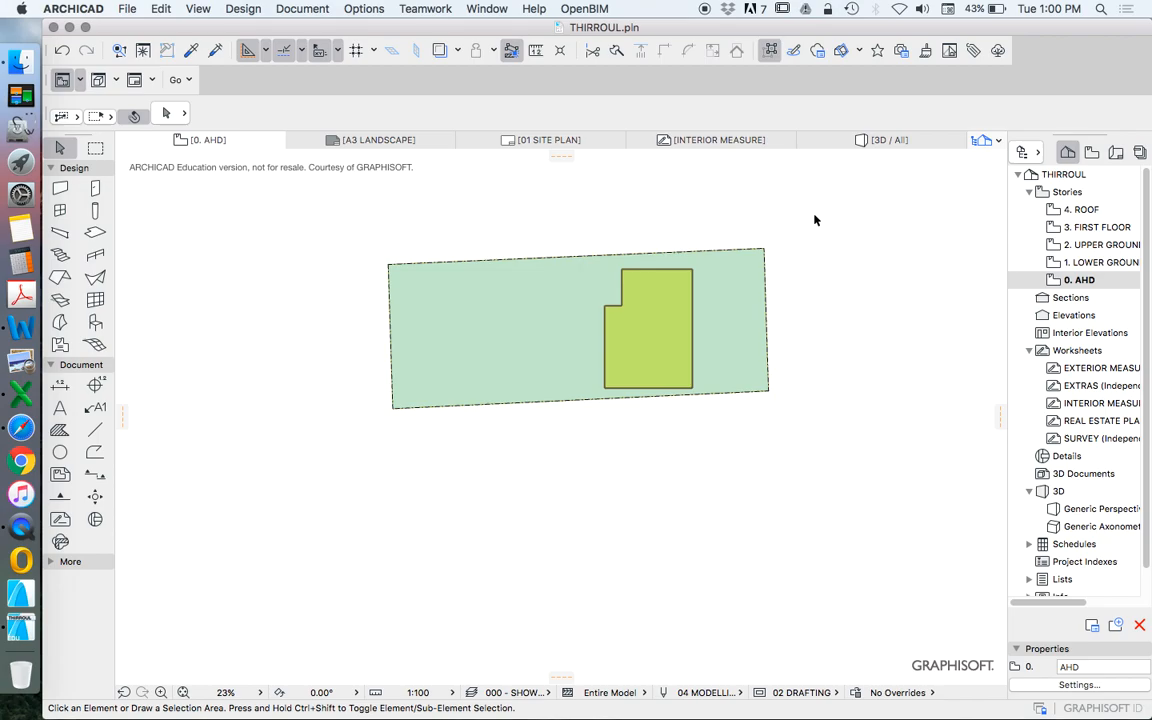